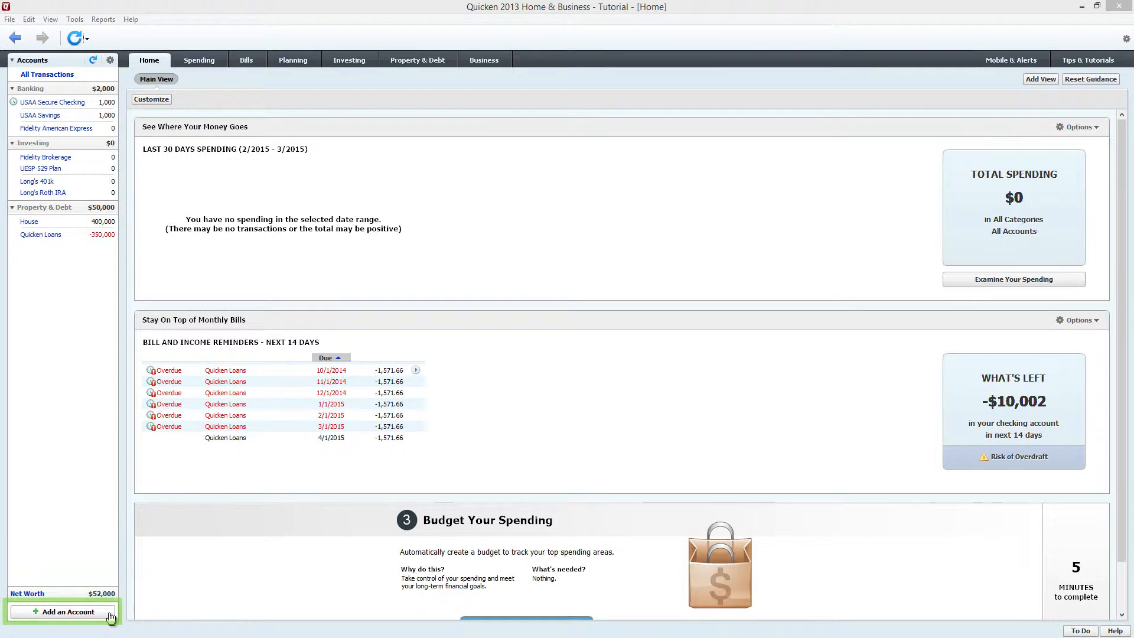
- Start a new account and choose Other Asset under Property & Assets as its type
click(65, 611)
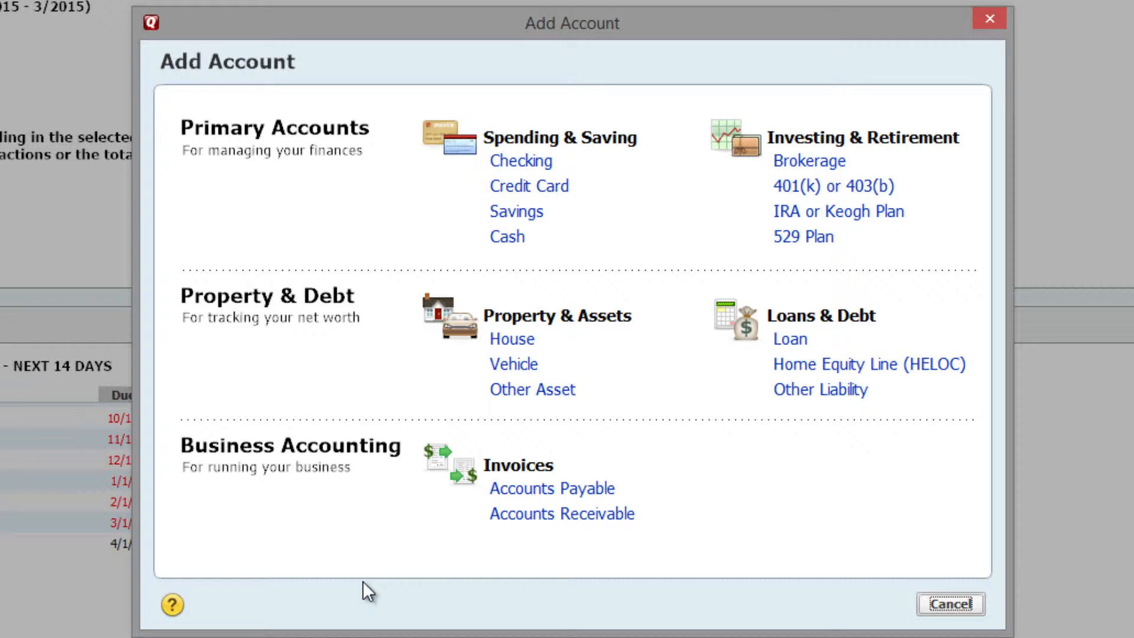
mouse_move(541, 441)
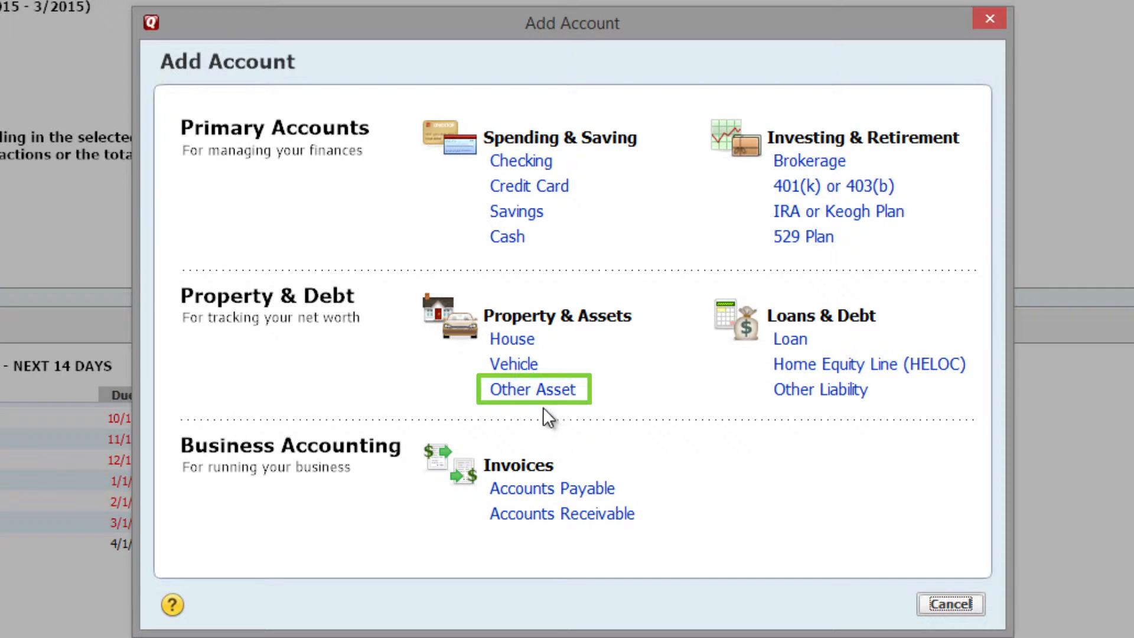
click(533, 390)
text(Impound Account)
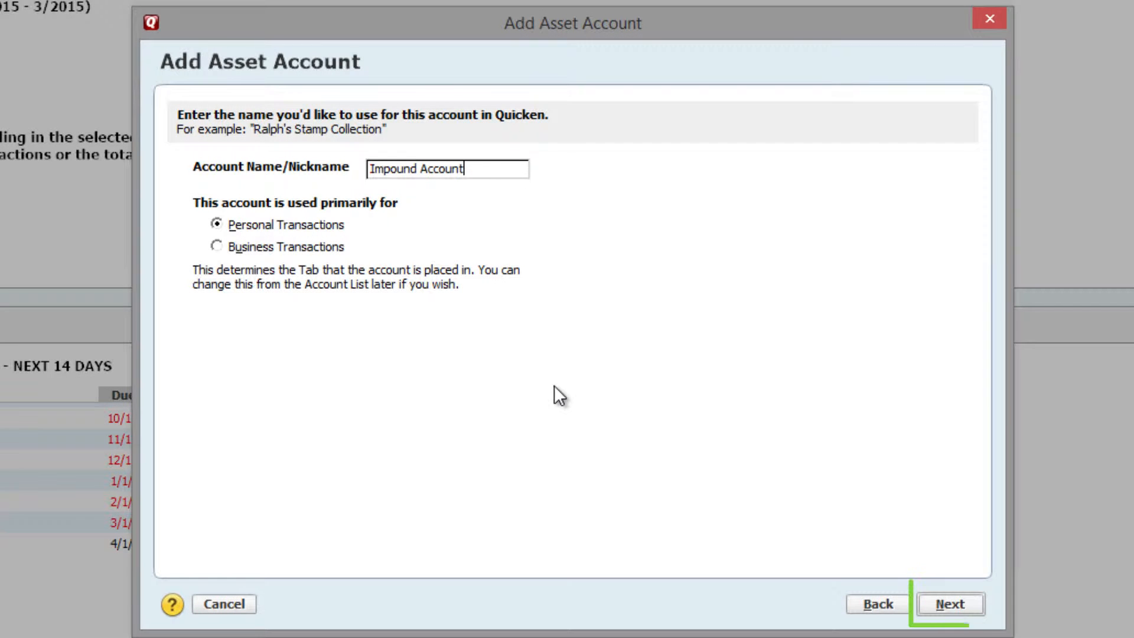
- Set the tracking start date to 1/1/2014 with an asset value of 0 and continue
click(949, 603)
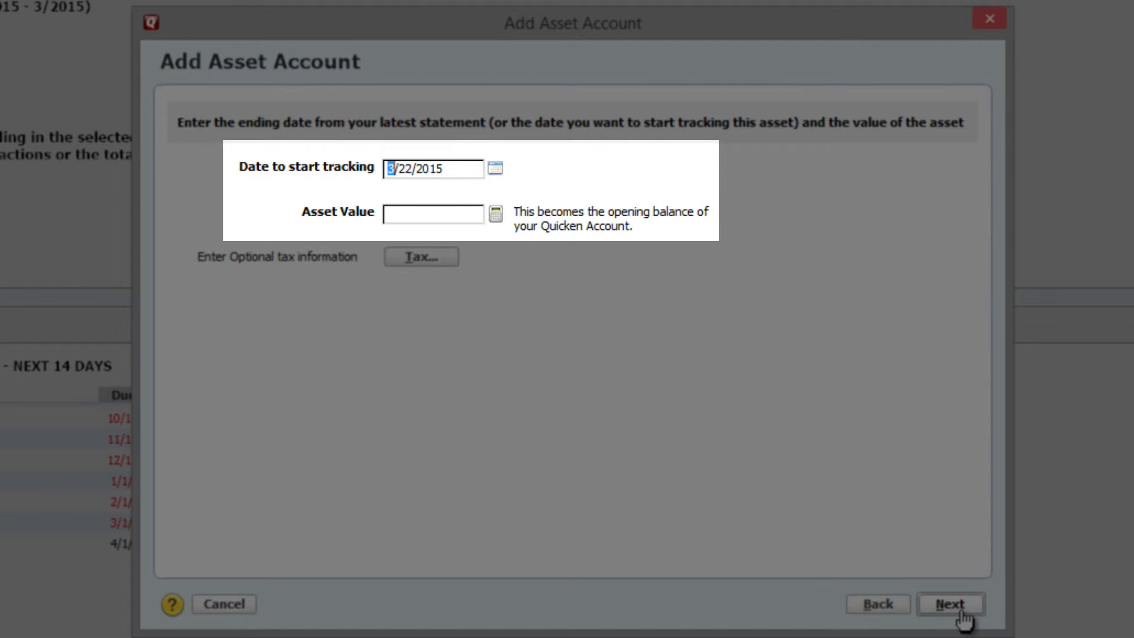
text(1/1/2)
click(433, 213)
text(0)
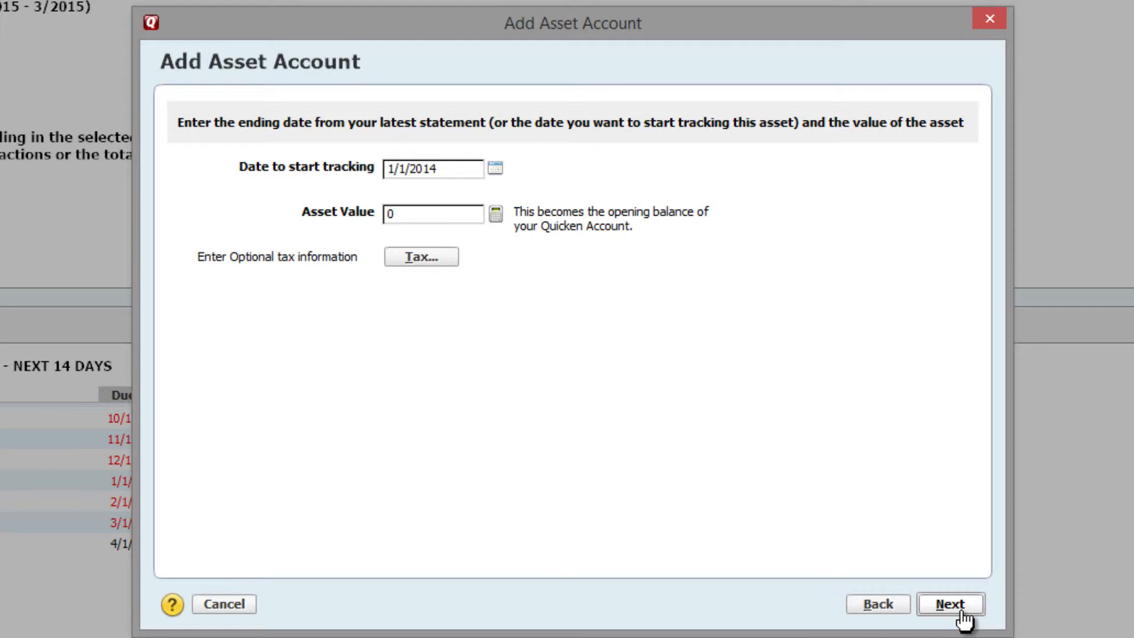
click(950, 603)
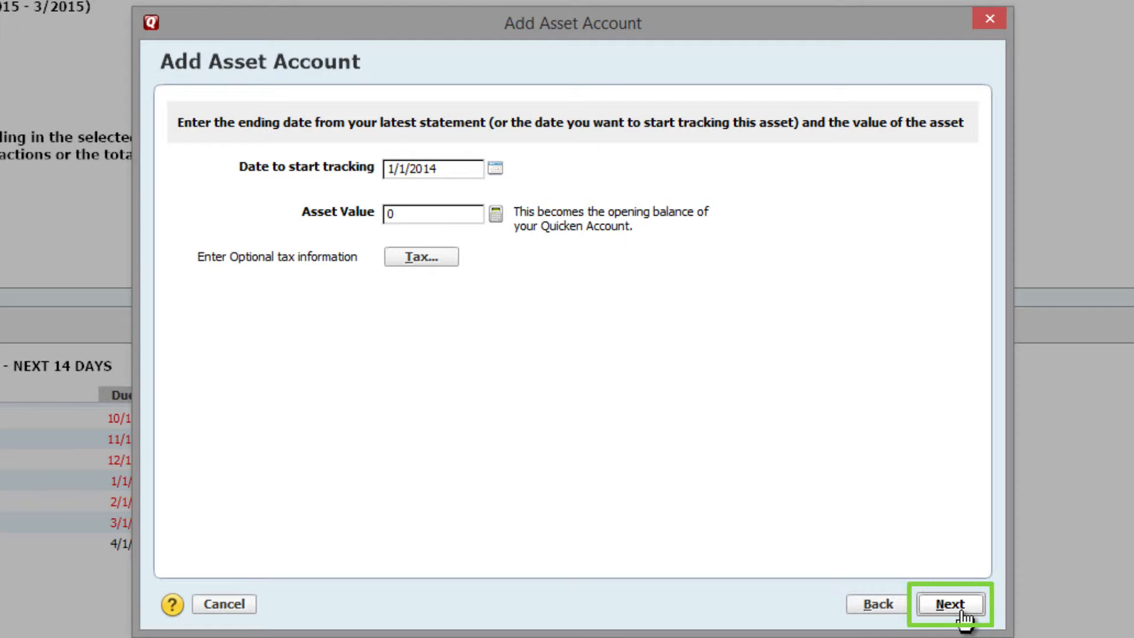
click(949, 604)
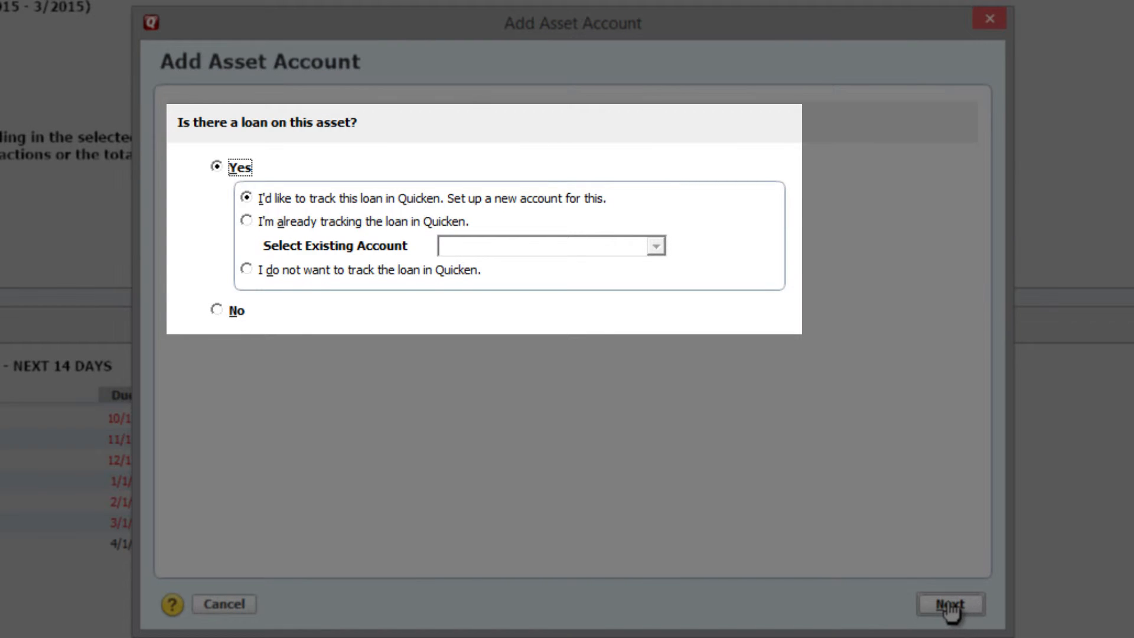
- Answer No to a loan on the asset and finish creating Impound Account
click(216, 309)
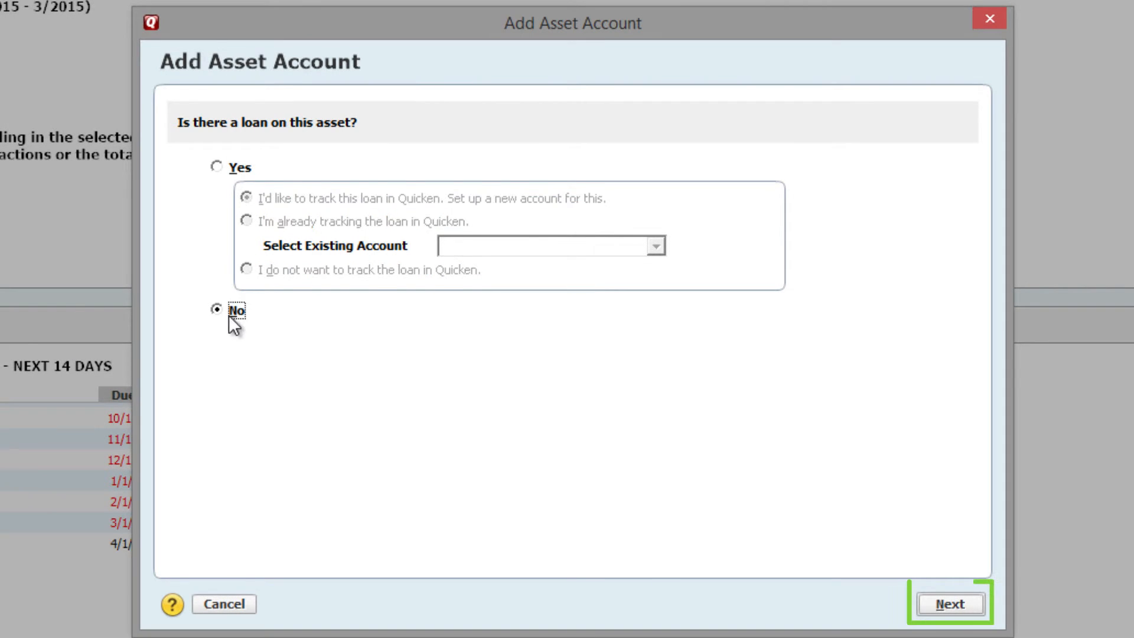
click(949, 604)
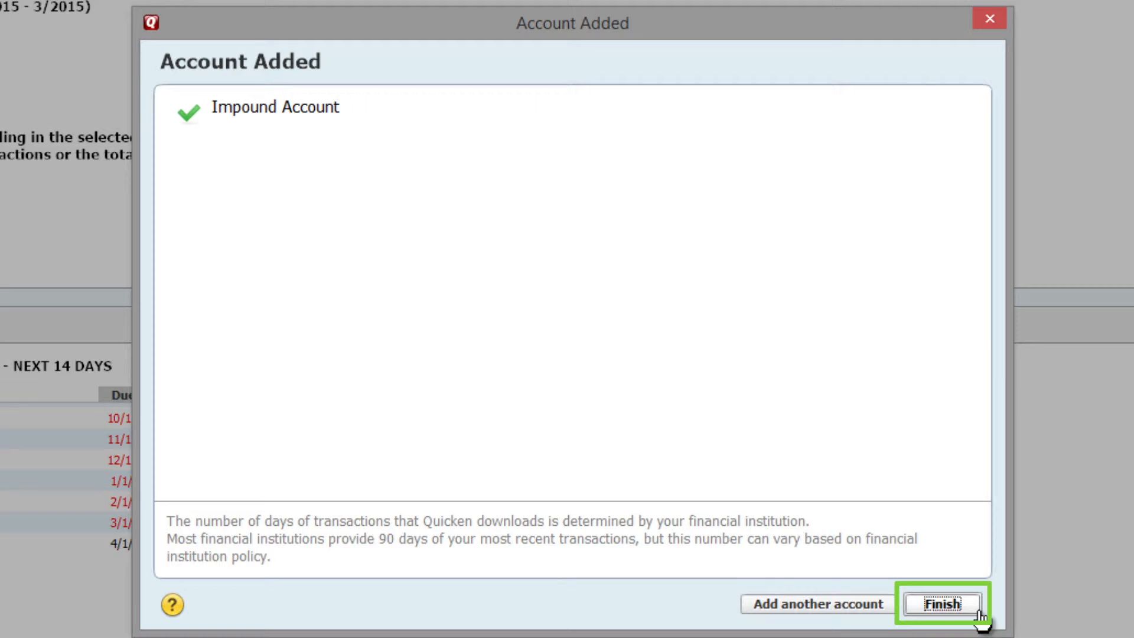
click(941, 605)
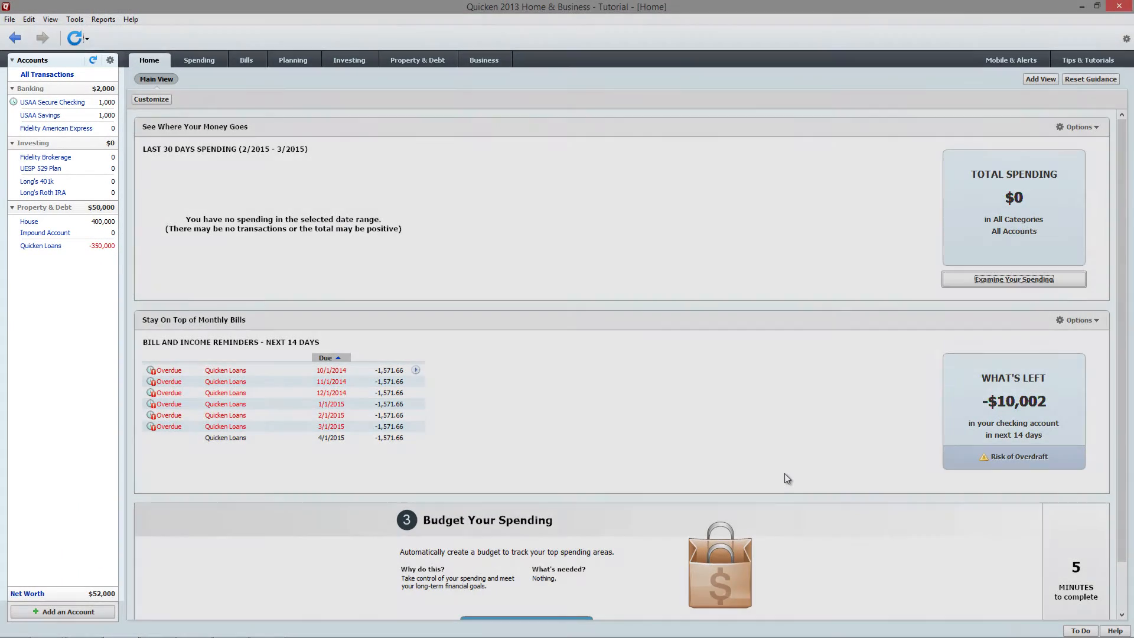